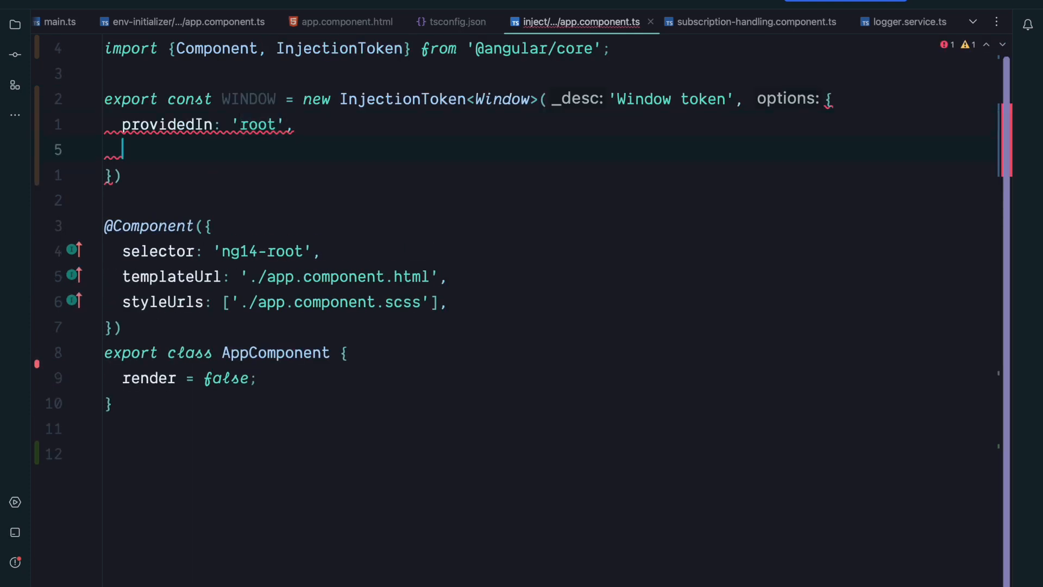
Add factory: () => inject(PLATFORM_ID) === 'browser' ? window : {} as Window to the WINDOW token.
{"action": "type", "text": "factory"}
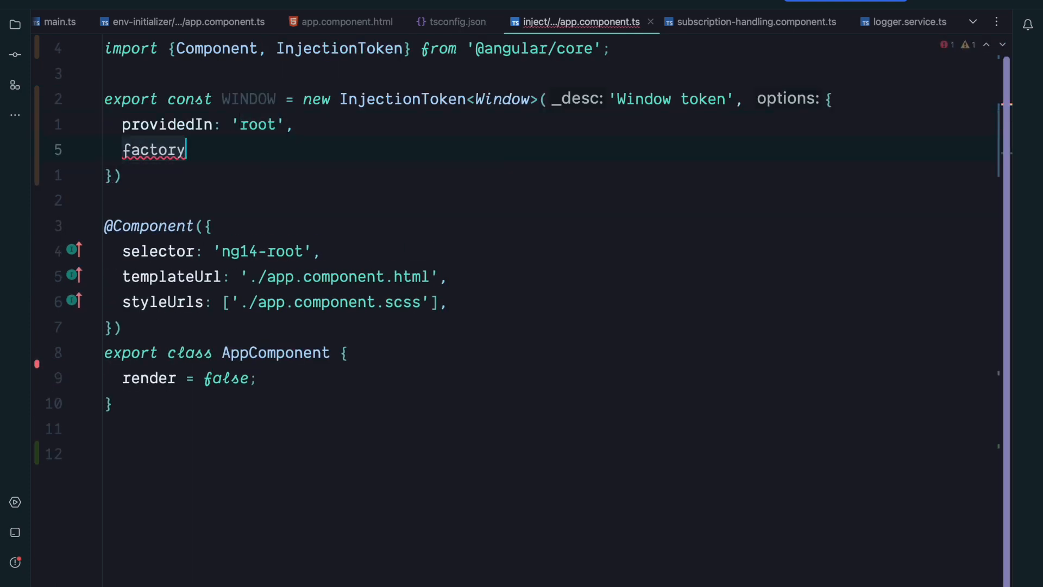
{"action": "type", "text": ": ()"}
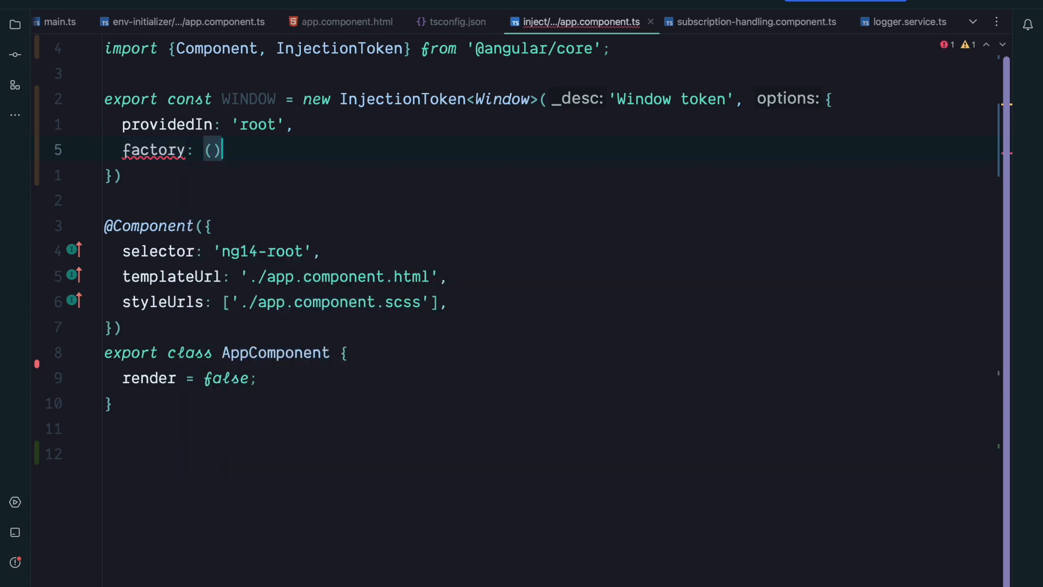
{"action": "type", "text": "=> inject(PLATFORM_ID) ="}
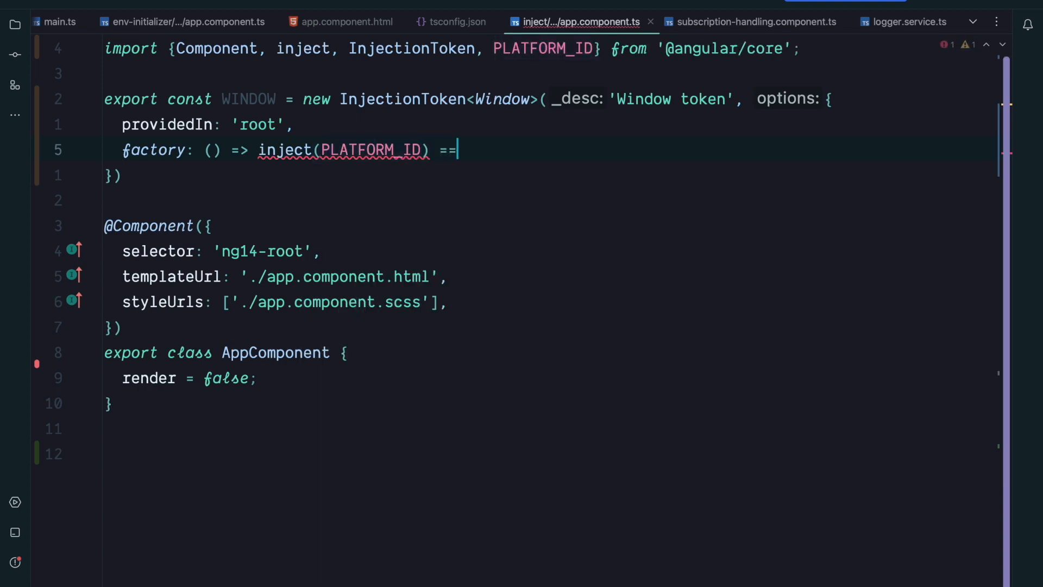
{"action": "type", "text": "= 'bro'"}
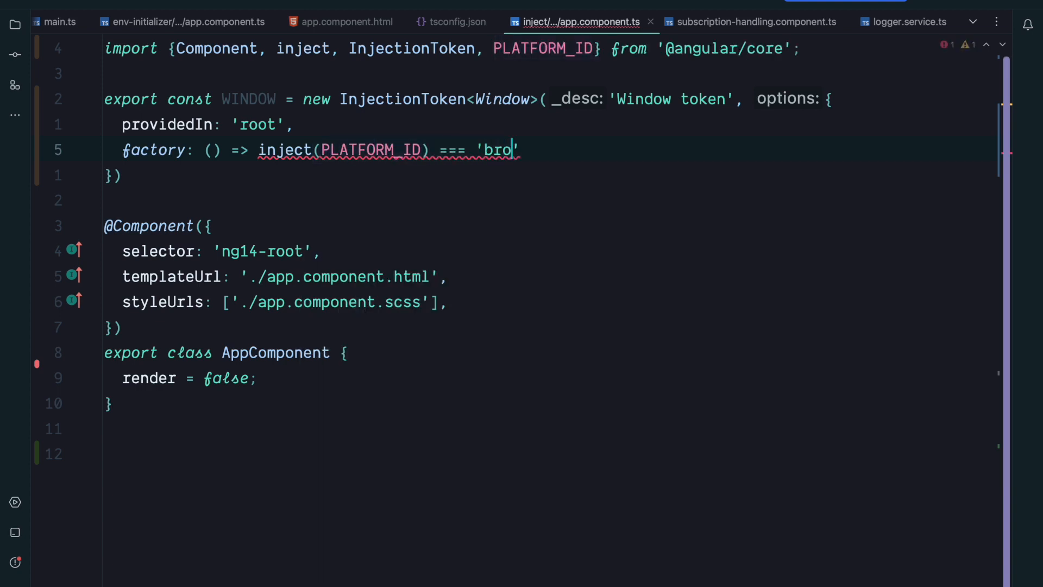
{"action": "type", "text": "wser'"}
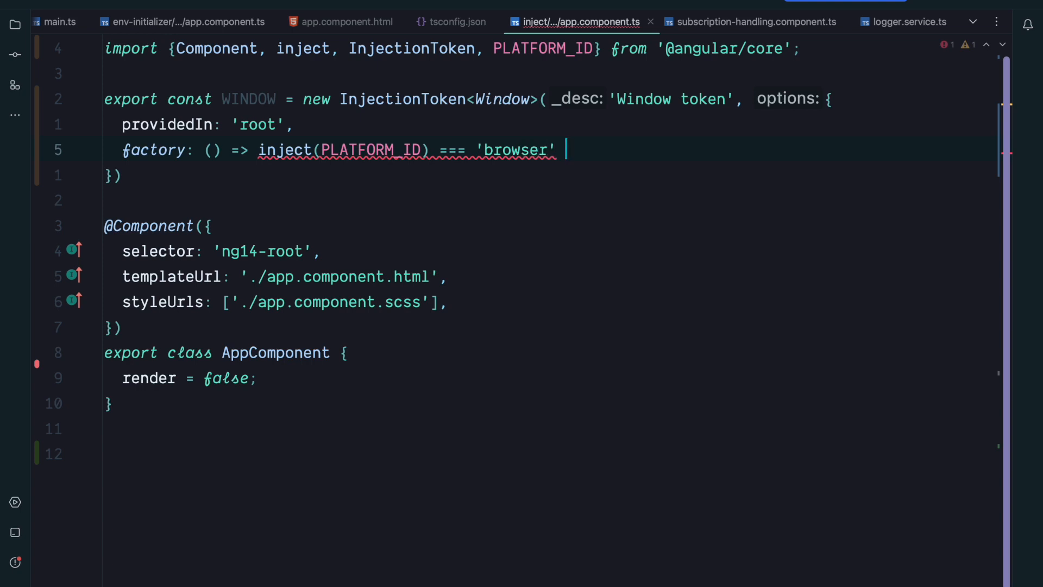
{"action": "type", "text": "?"}
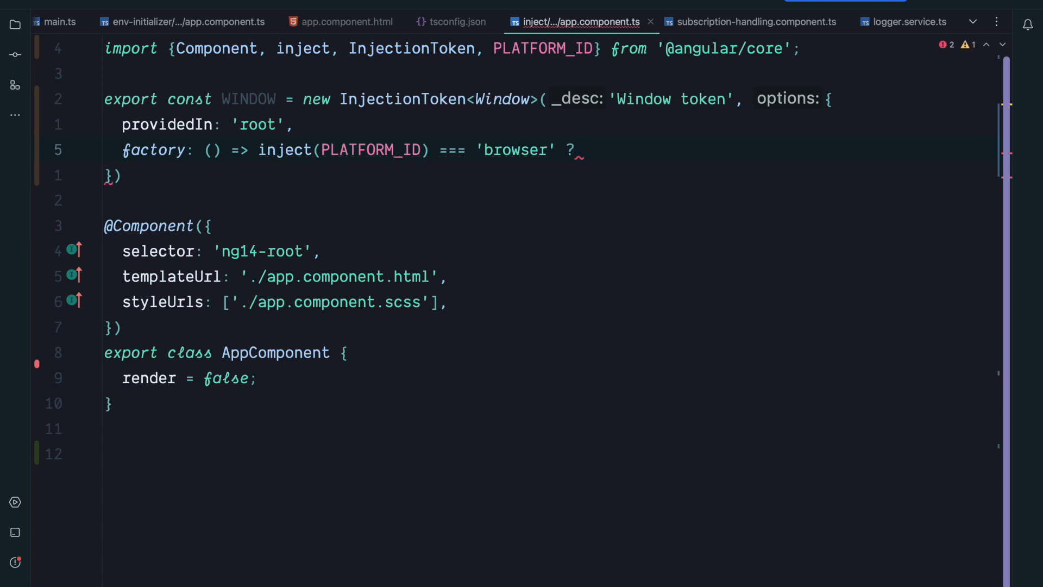
{"action": "type", "text": "window : {} as Window"}
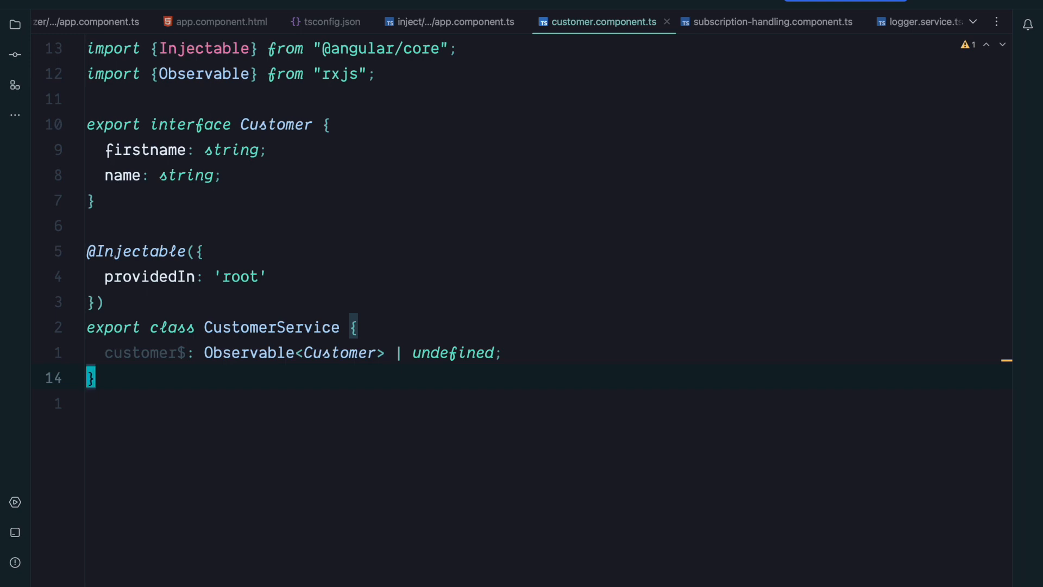
Change customer$ to Observable<Customer[]>.
{"action": "type", "text": "[]"}
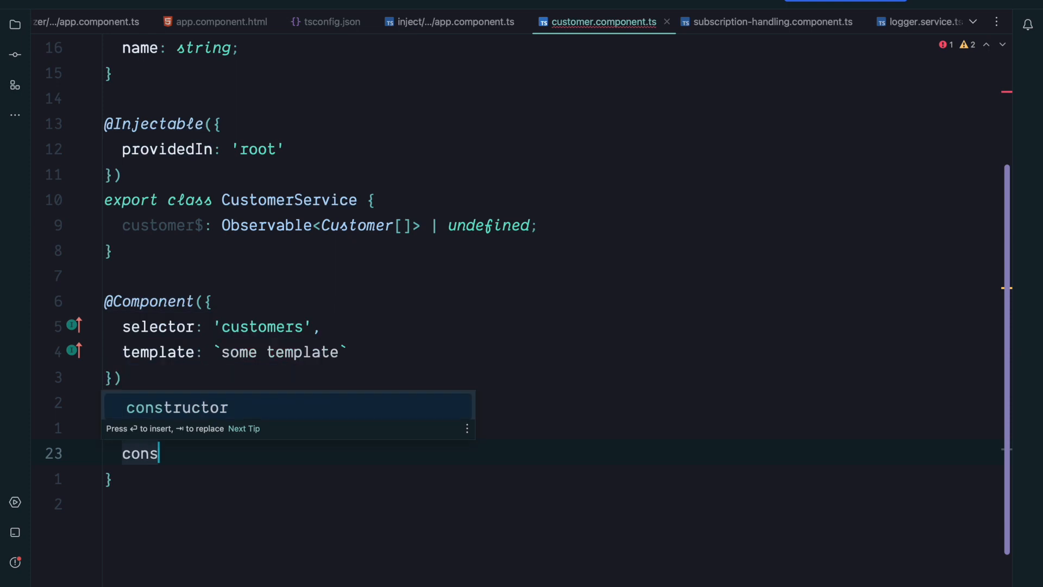
Accept the constructor completion and add a private customerService: CustomerService parameter.
{"action": "key", "text": "Enter"}
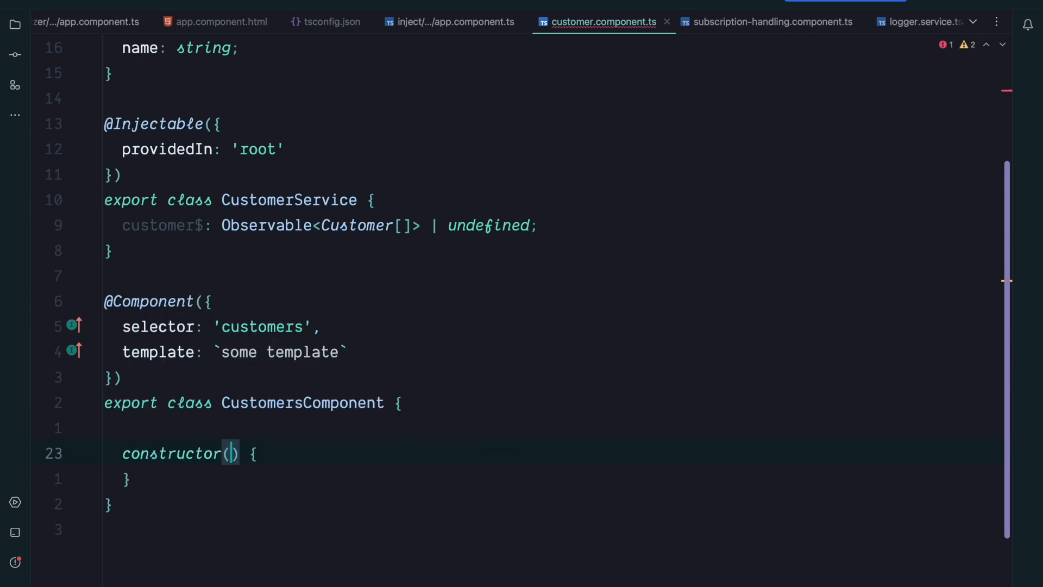
{"action": "type", "text": "private customer"}
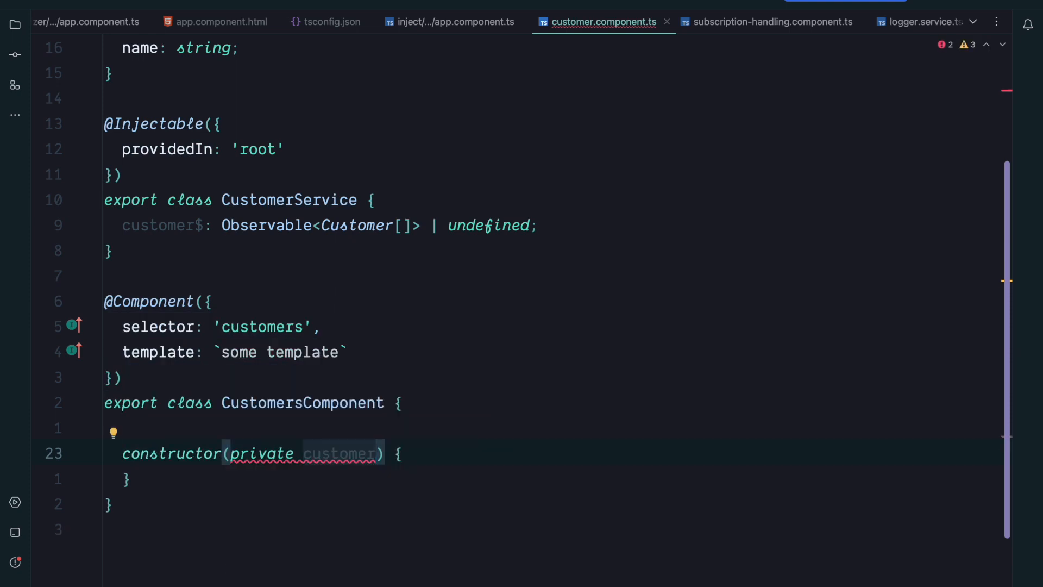
{"action": "type", "text": "Service"}
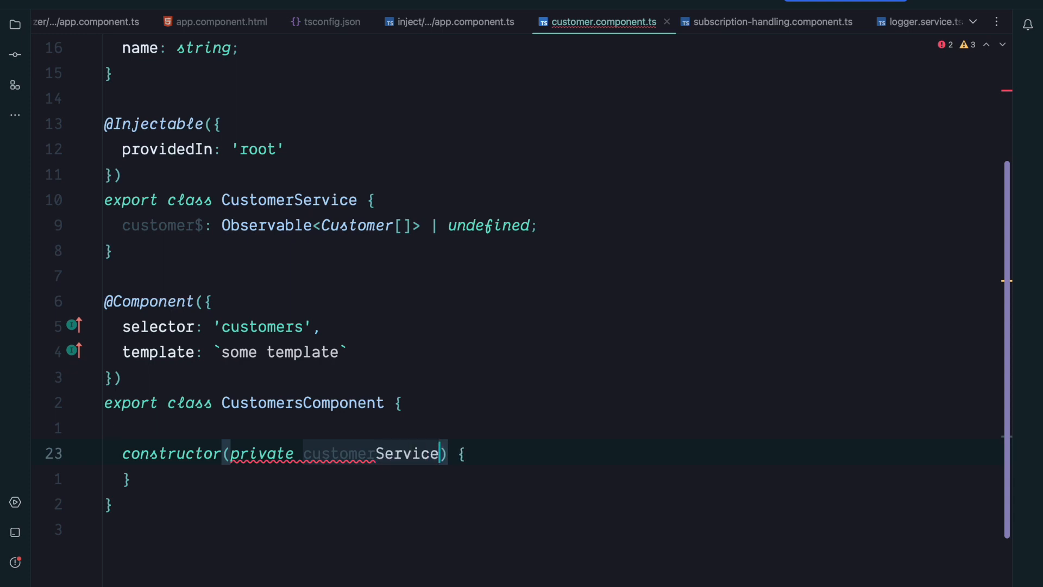
{"action": "type", "text": ": CustomerService"}
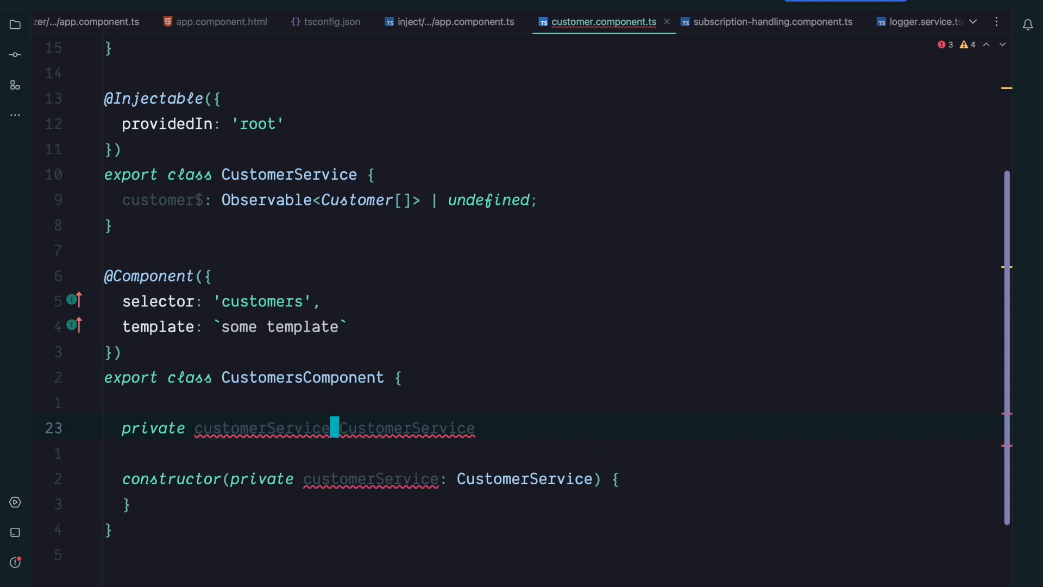
{"action": "type", "text": "= inject("}
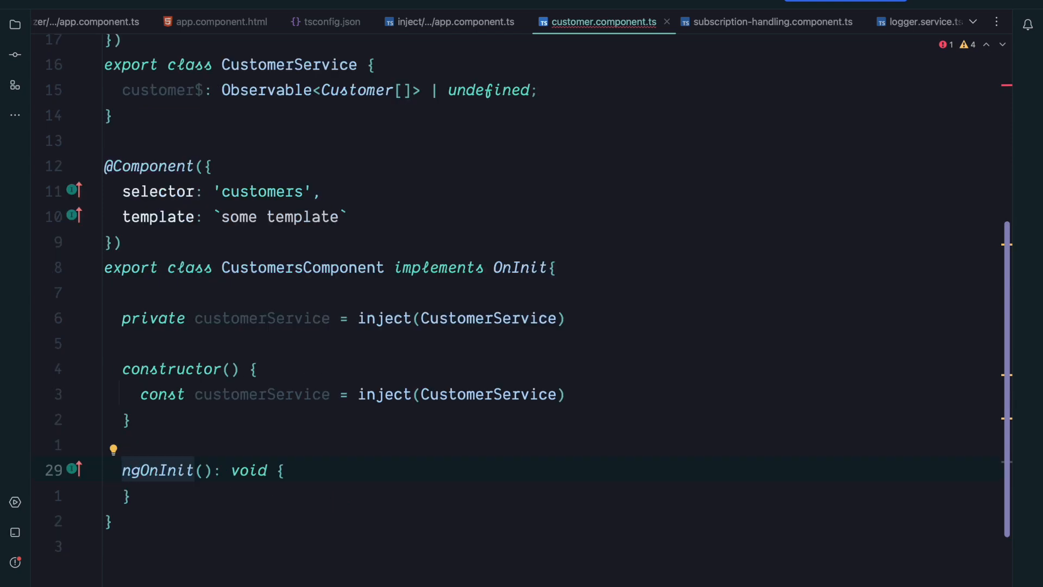
Add const customerService = inject(CustomerService) // FAILS inside ngOnInit.
{"action": "type", "text": "const customerService = inject(CustomerService) // FAILS"}
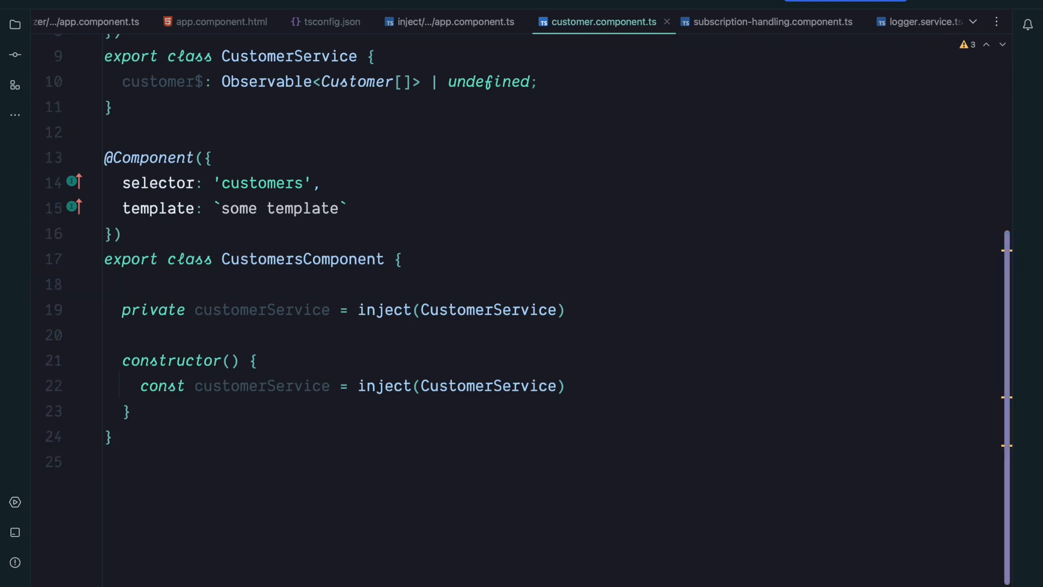
View the WINDOW token in app.component.ts, then return to customer.component.ts.
{"action": "left_click", "coordinate": [454, 22]}
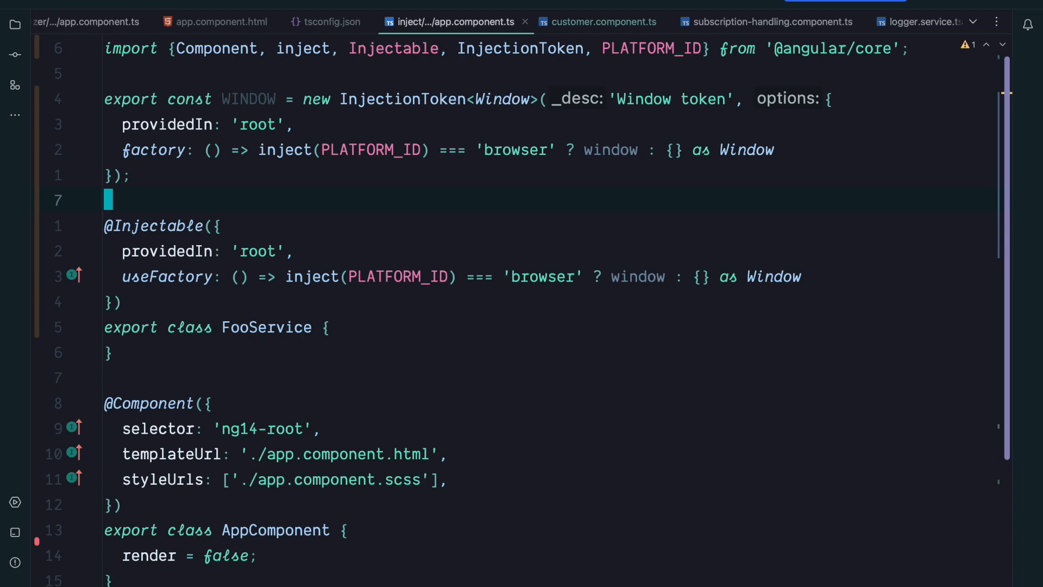
{"action": "left_click", "coordinate": [587, 22]}
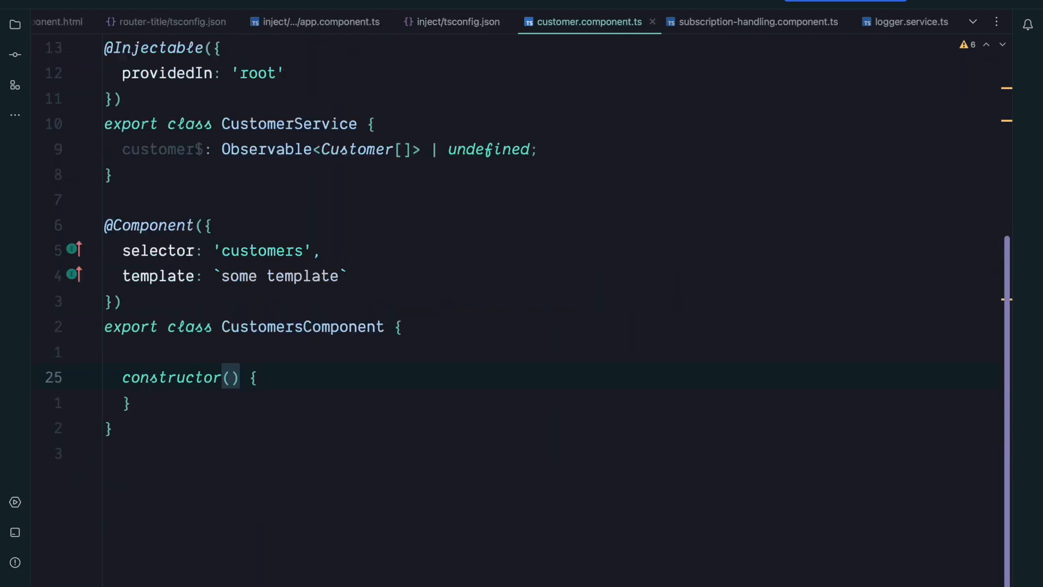
{"action": "type", "text": "@Inject(WINDOW"}
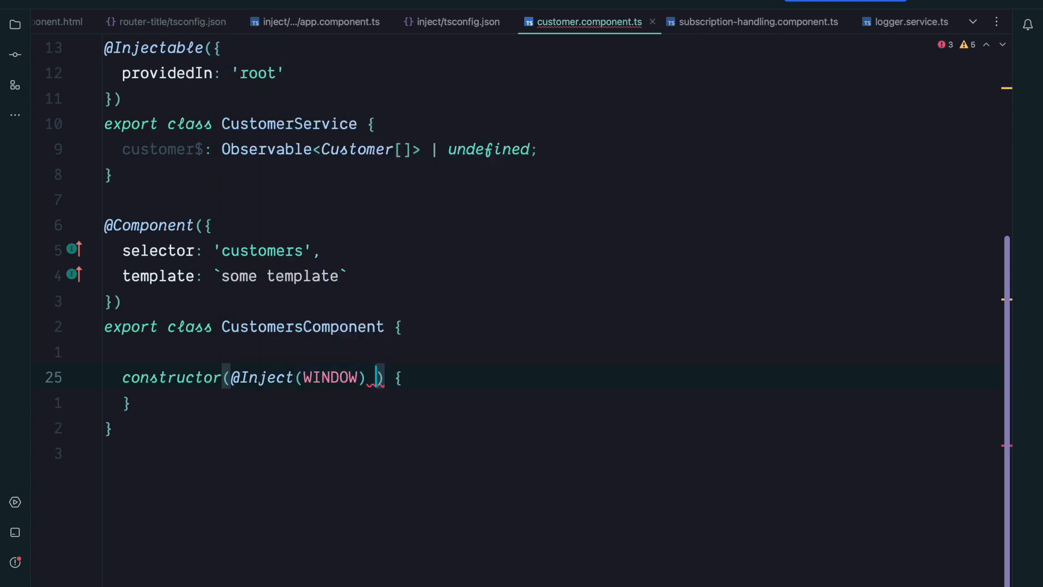
{"action": "type", "text": "window:"}
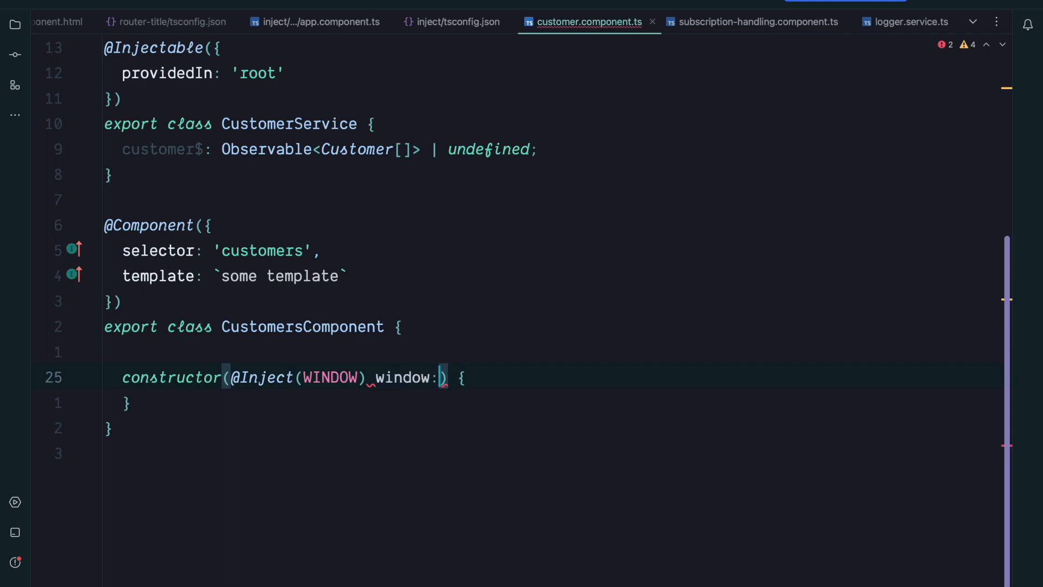
{"action": "type", "text": "Window"}
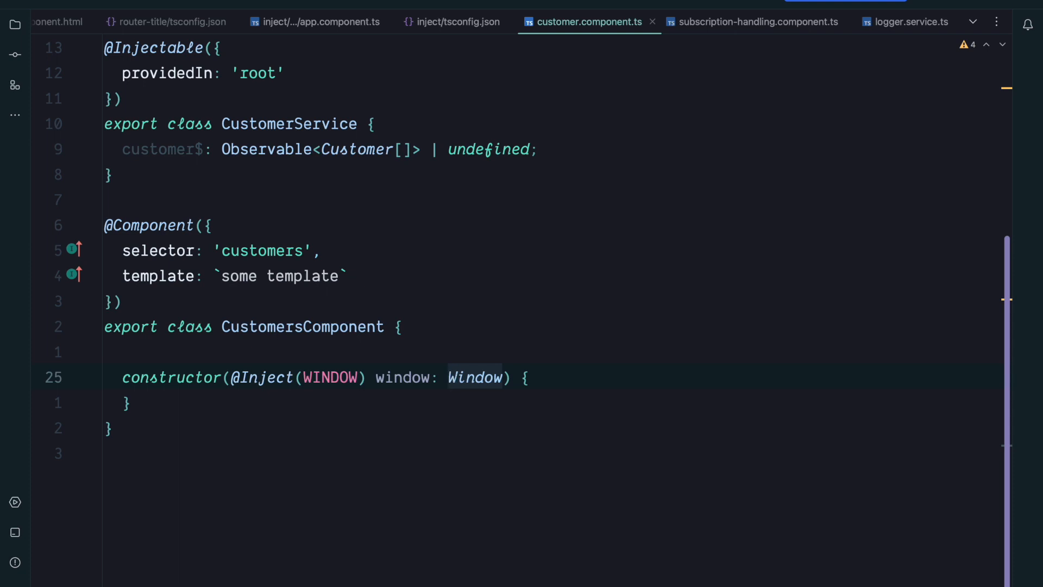
{"action": "key", "text": "Delete"}
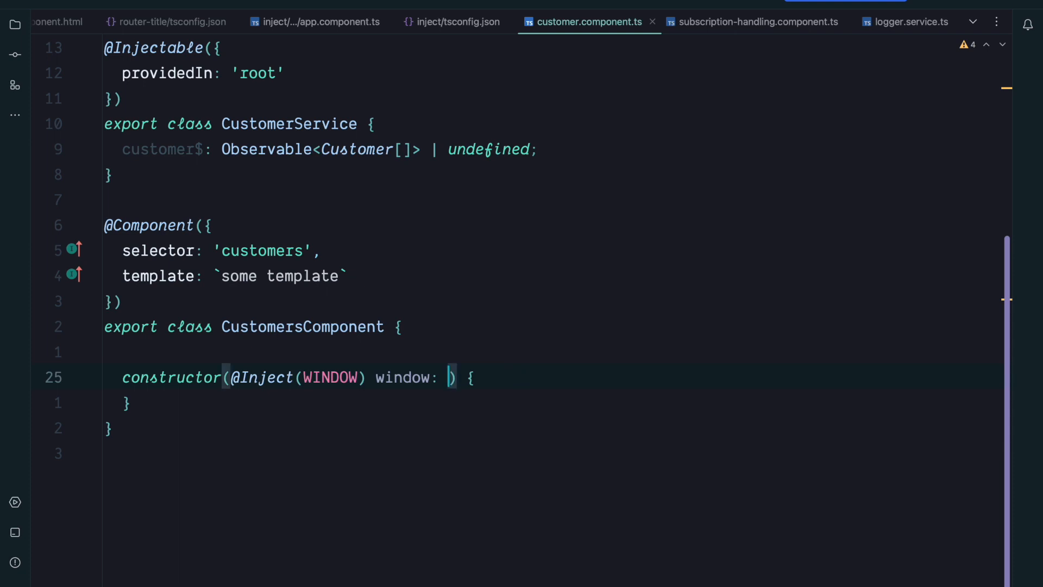
{"action": "type", "text": "string"}
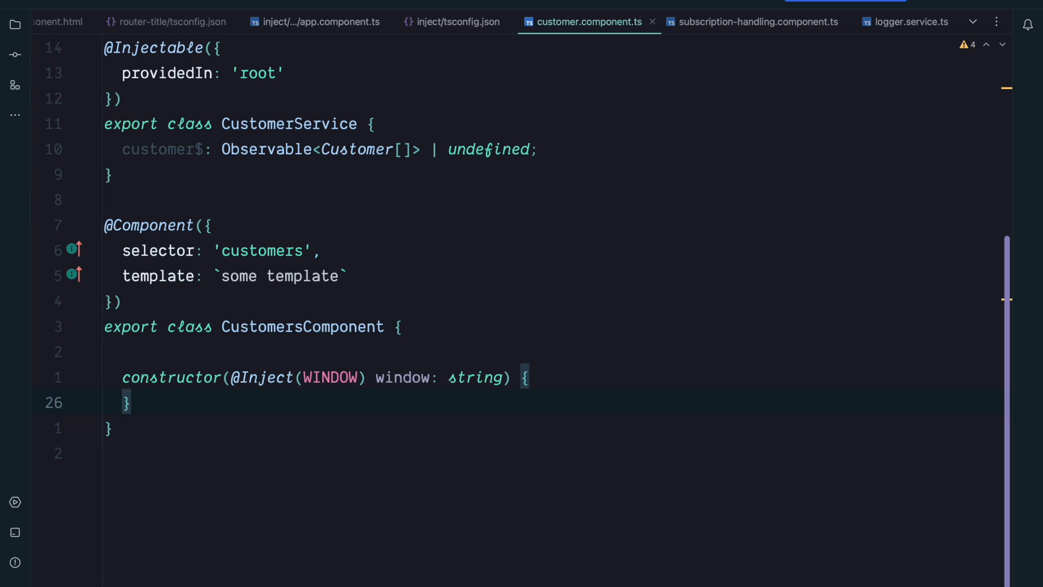
{"action": "left_click", "coordinate": [317, 22]}
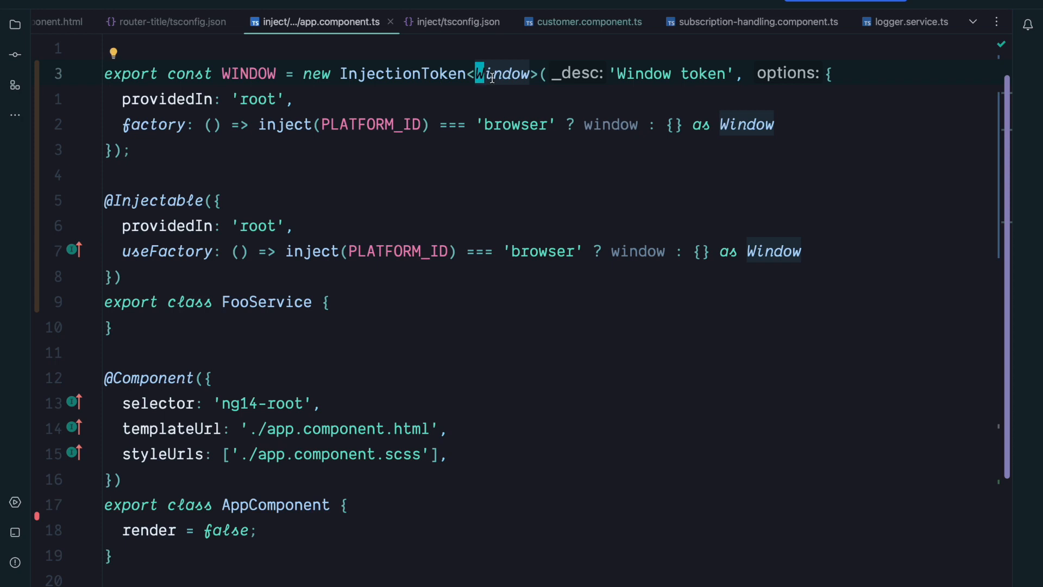
{"action": "left_click", "coordinate": [587, 21]}
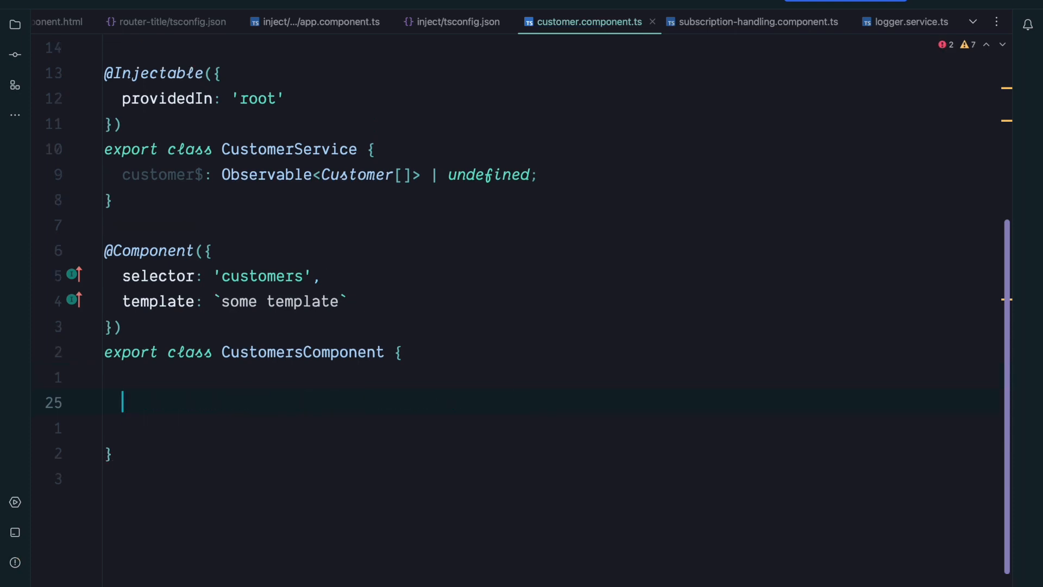
Add a private window = inject(WINDOW) field to CustomersComponent.
{"action": "type", "text": "private wind"}
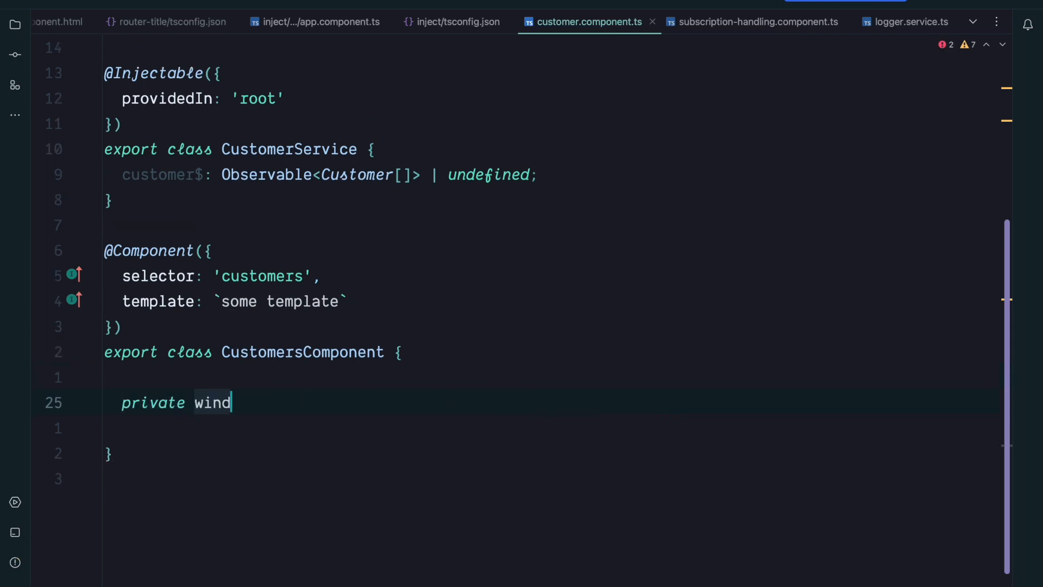
{"action": "type", "text": "ow = i"}
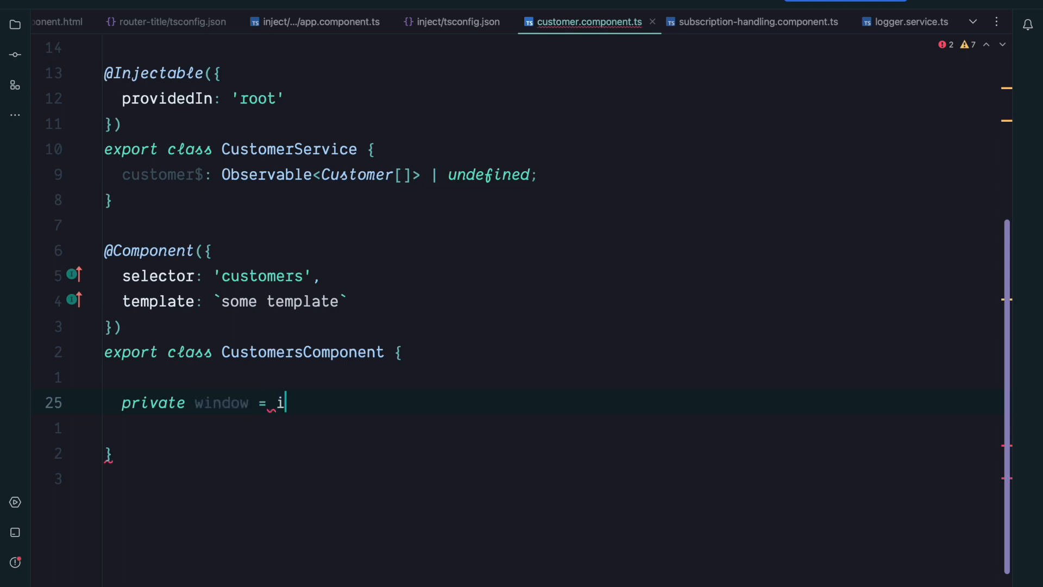
{"action": "type", "text": "nject(WINDOW);"}
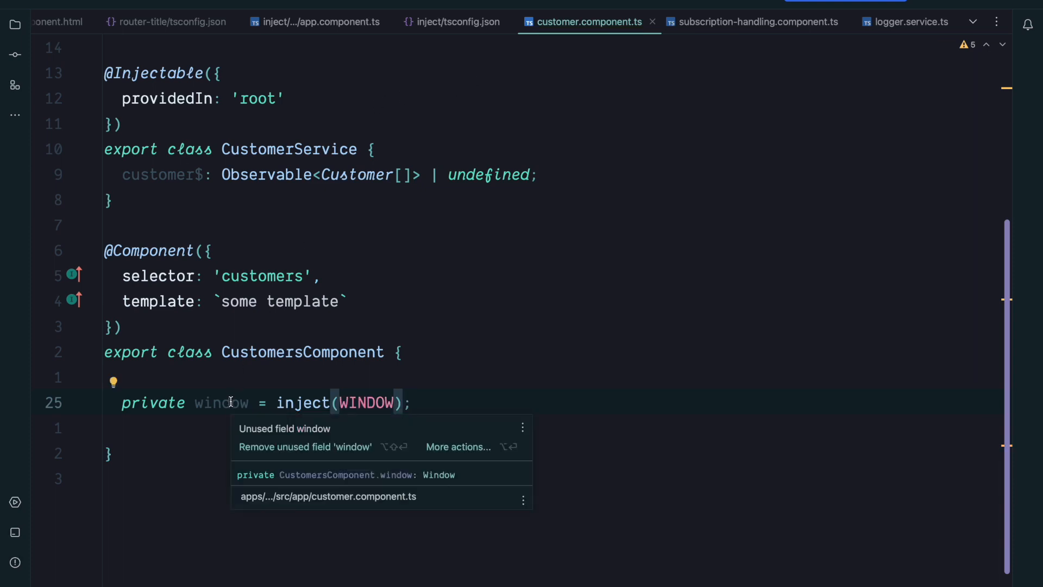
{"action": "mouse_move", "coordinate": [263, 449]}
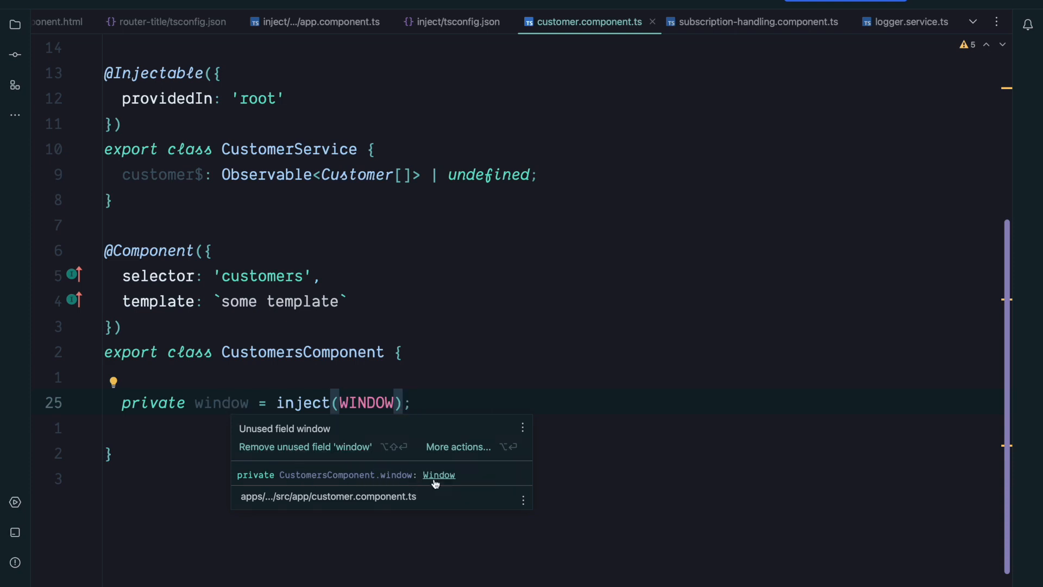
{"action": "mouse_move", "coordinate": [437, 481]}
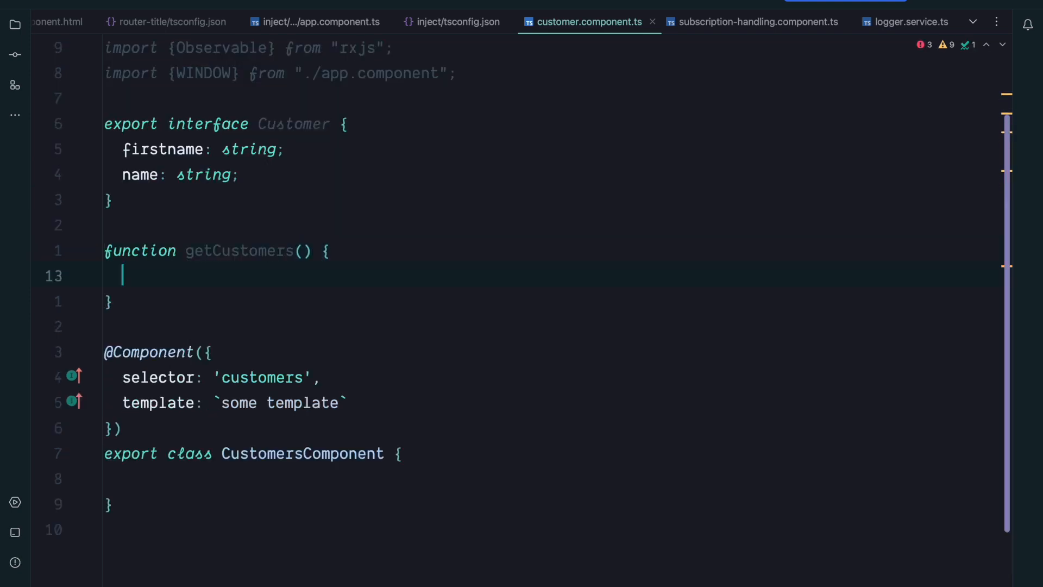
Inject HttpClient in getCustomers and return httpClient.get('BACKEND_URL/customers').
{"action": "type", "text": "const httpClient = inject(HttpClient);"}
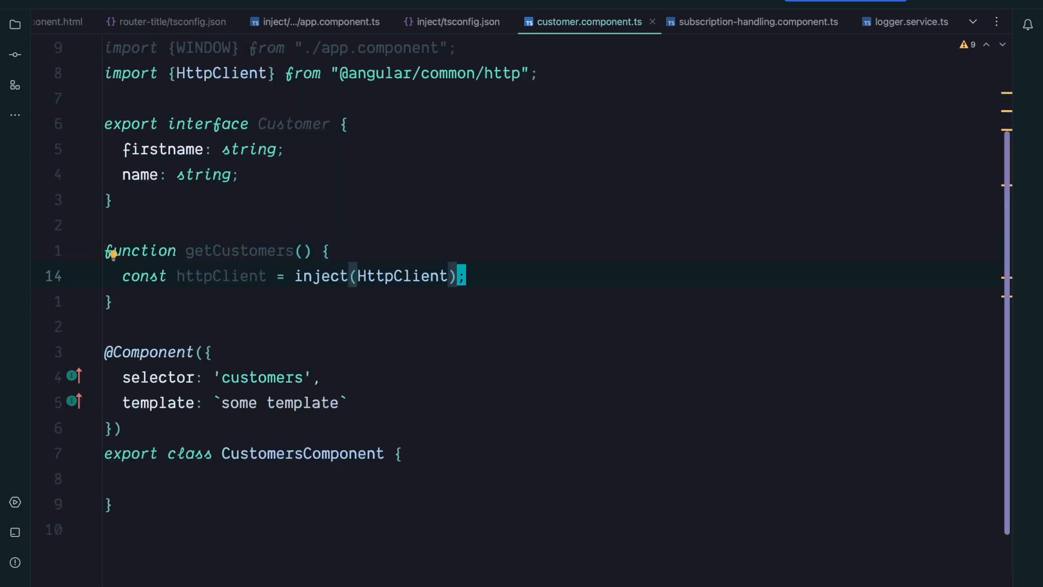
{"action": "type", "text": "re"}
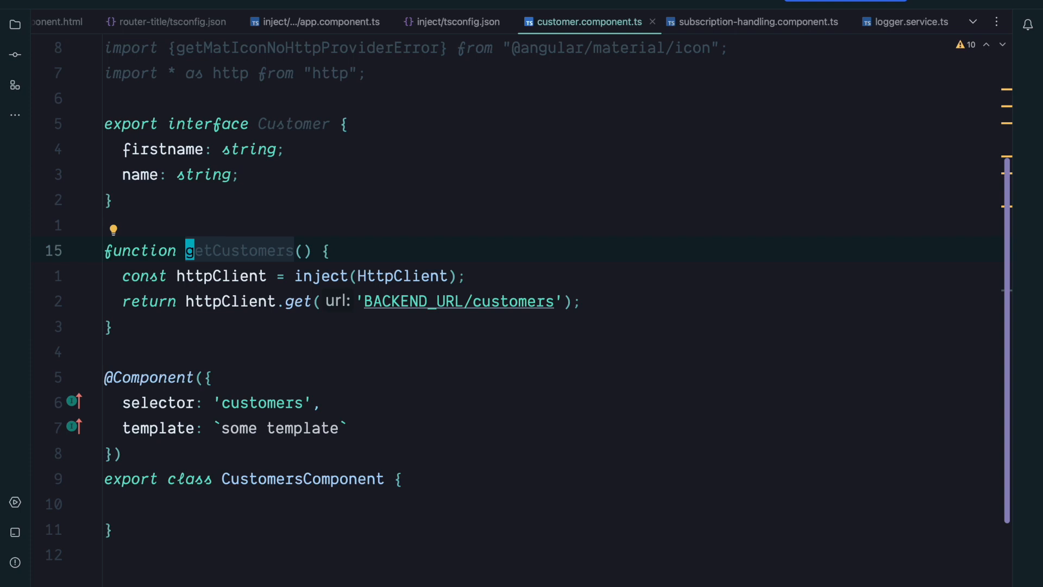
{"action": "type", "text": "i"}
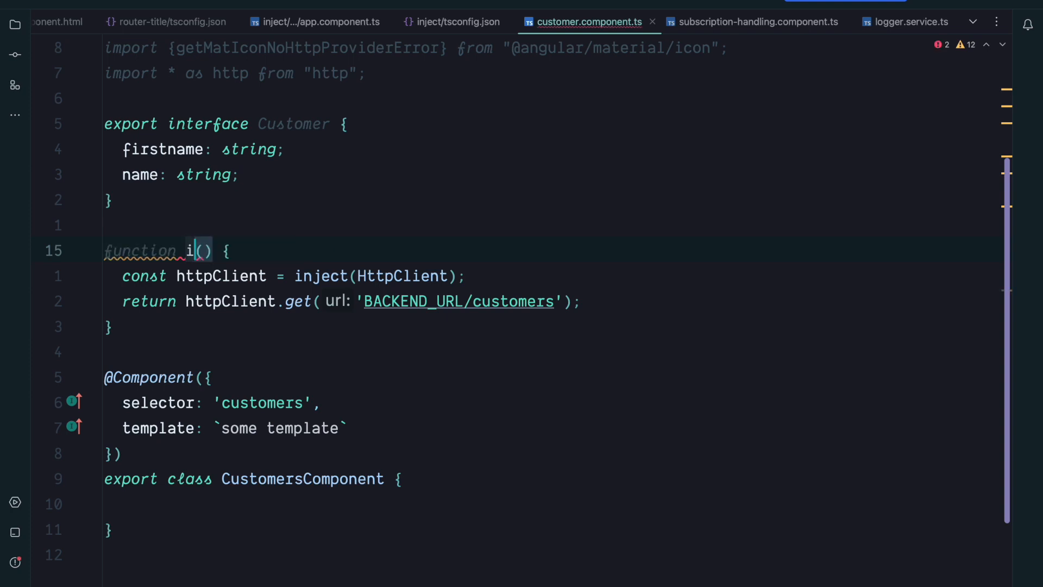
Rename the function to injectState(selector) and inject Store into a store constant.
{"action": "type", "text": "njectState"}
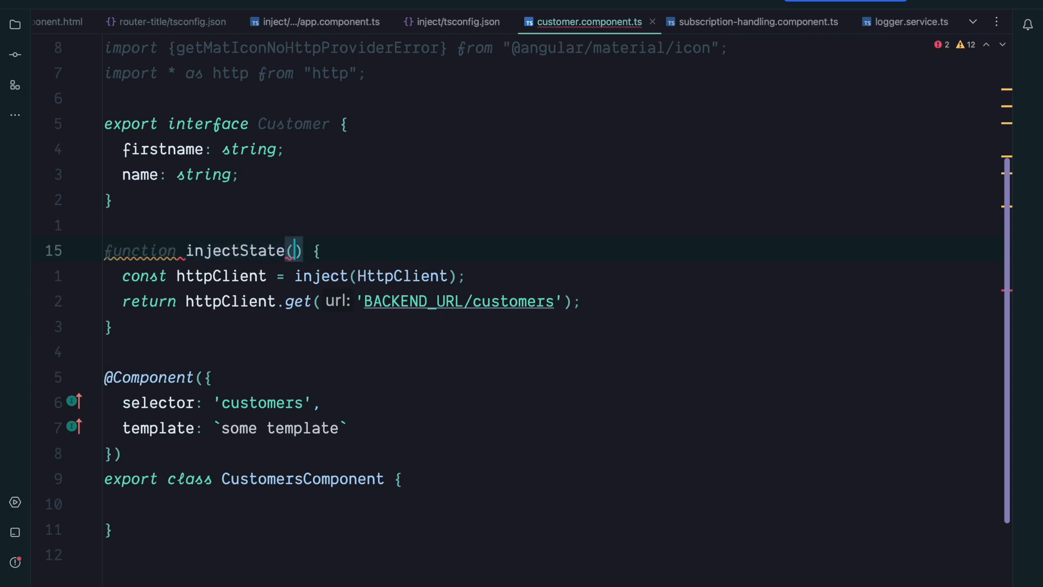
{"action": "type", "text": "selector"}
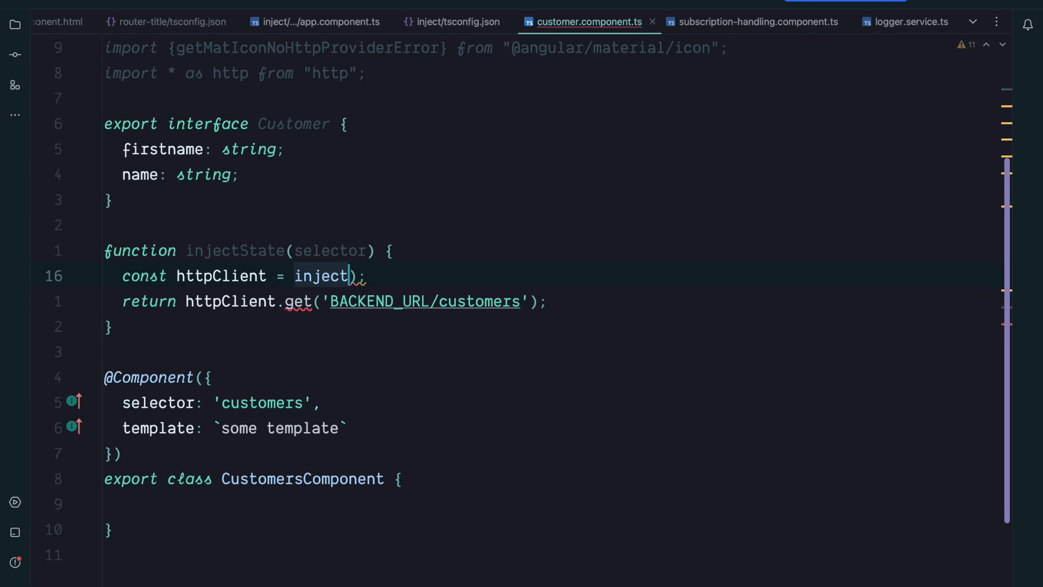
{"action": "type", "text": "Store"}
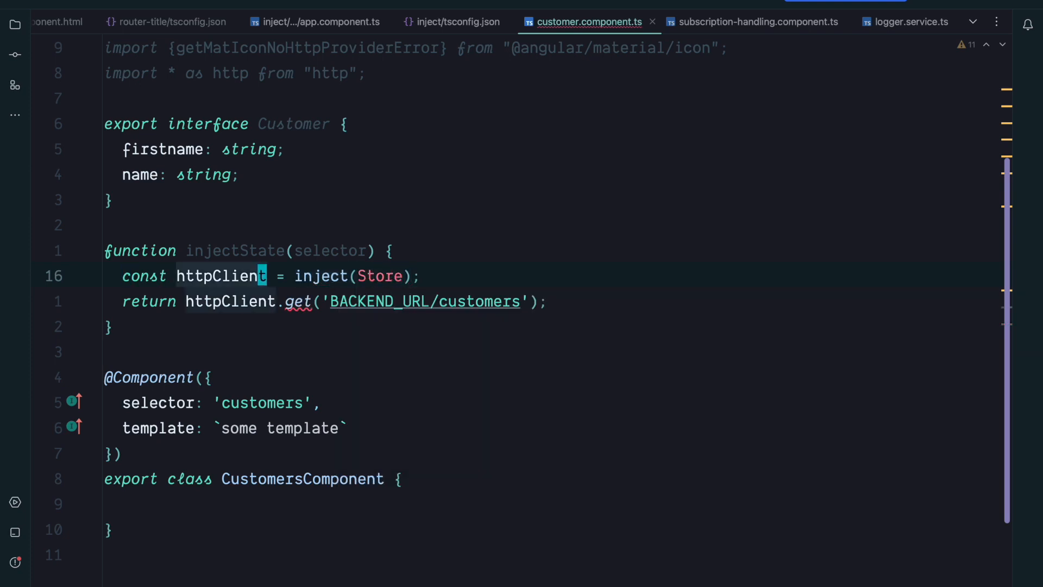
{"action": "type", "text": "store"}
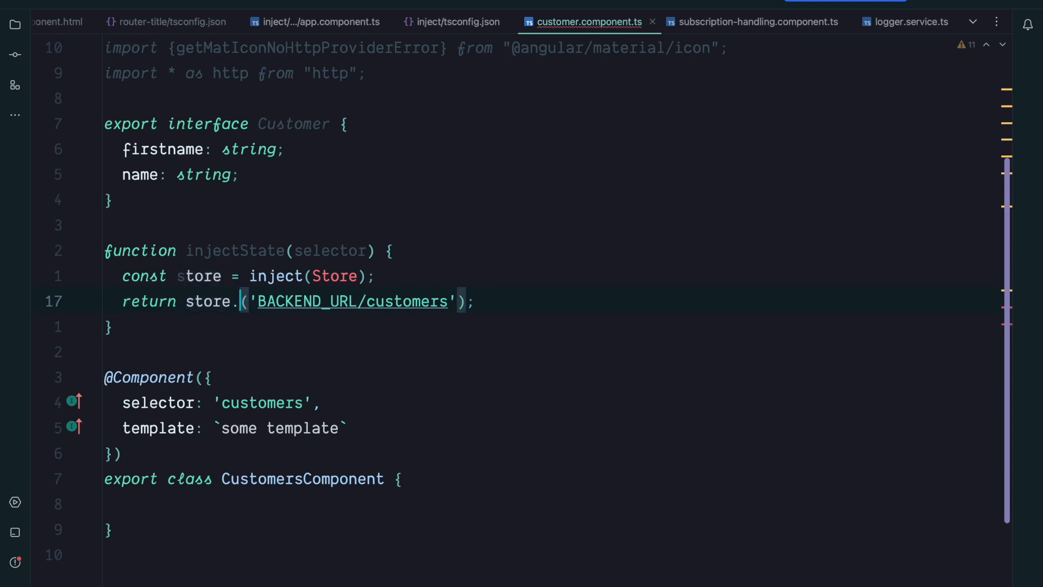
{"action": "type", "text": "select"}
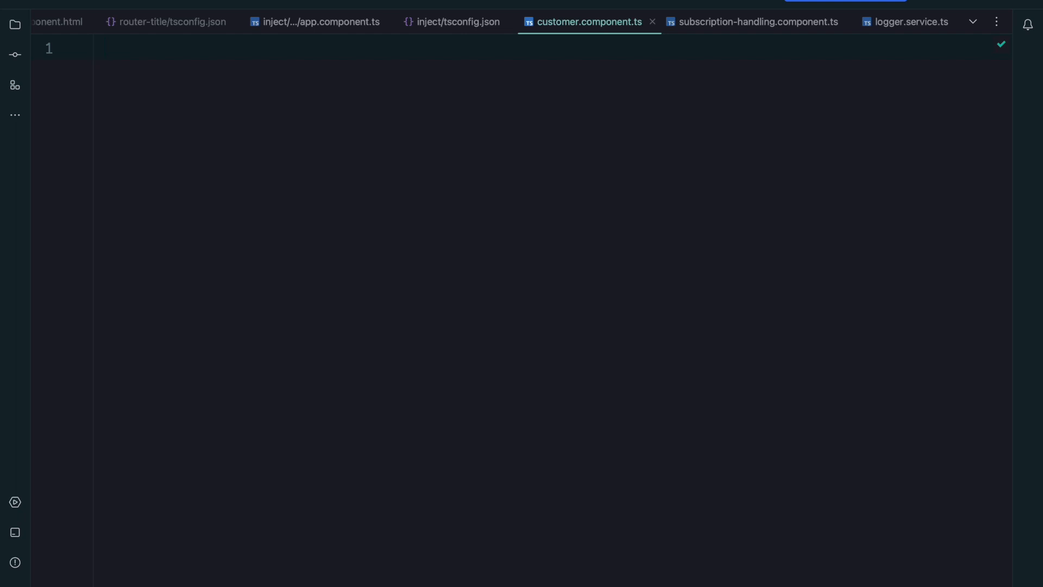
Write export class Animal { constructor() { } } in the emptied editor.
{"action": "left_click", "coordinate": [112, 47]}
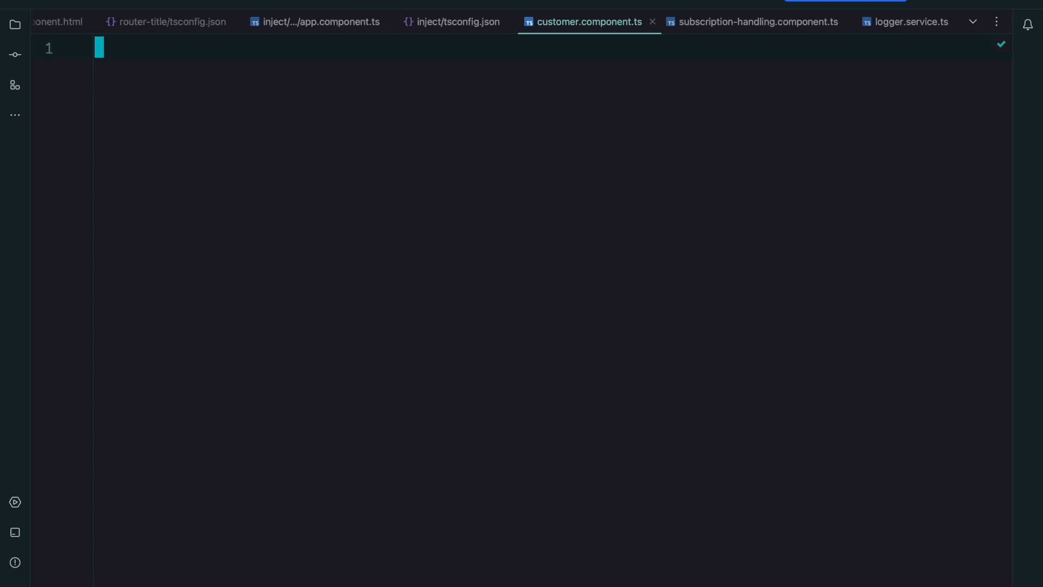
{"action": "type", "text": "export class Animal {"}
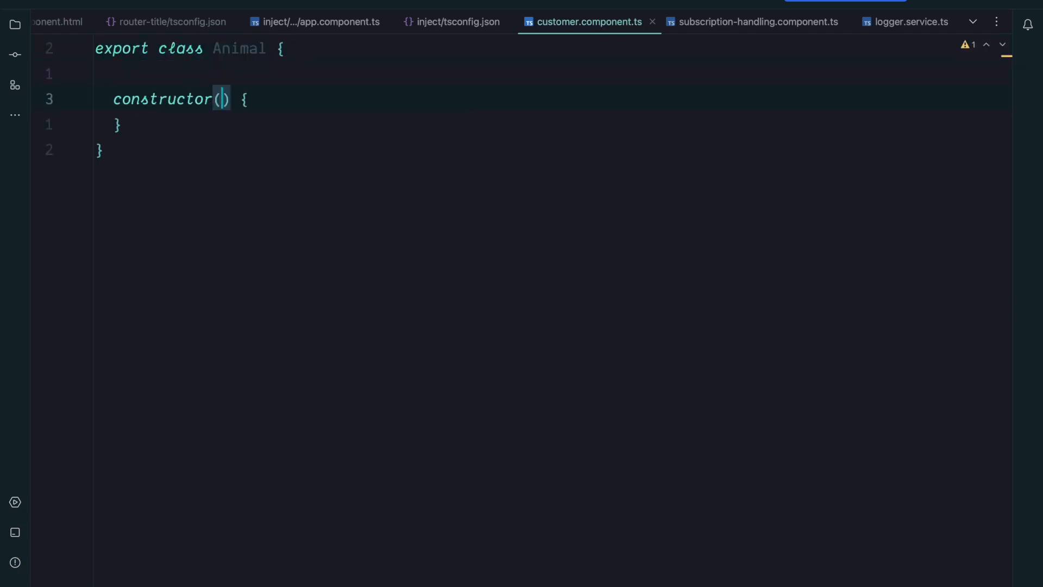
Inject private animalService: AnimalService into Animal and add a Dog constructor calling super(animalService).
{"action": "type", "text": "private animalService: AnimalService"}
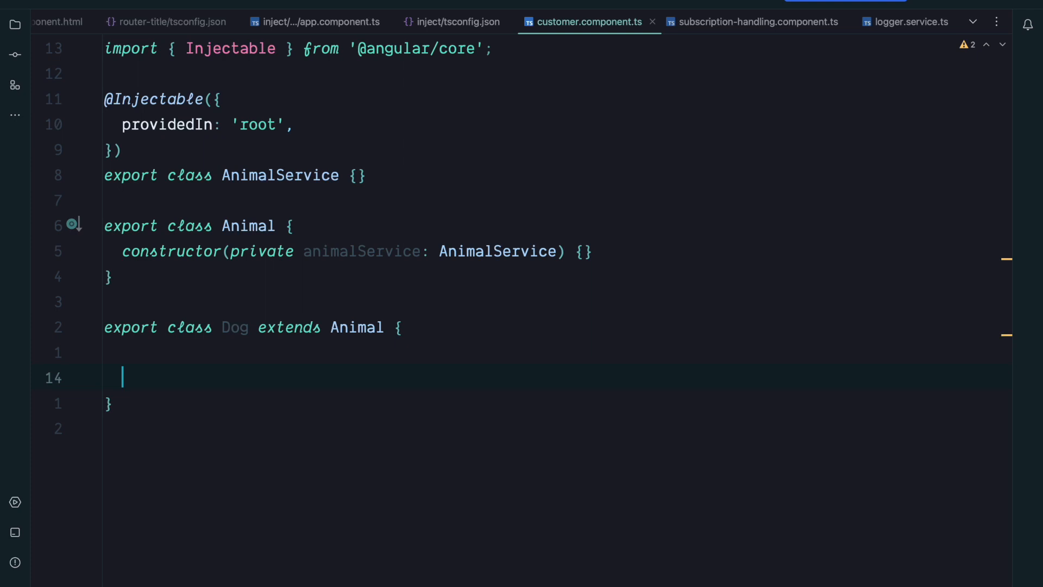
{"action": "type", "text": "con"}
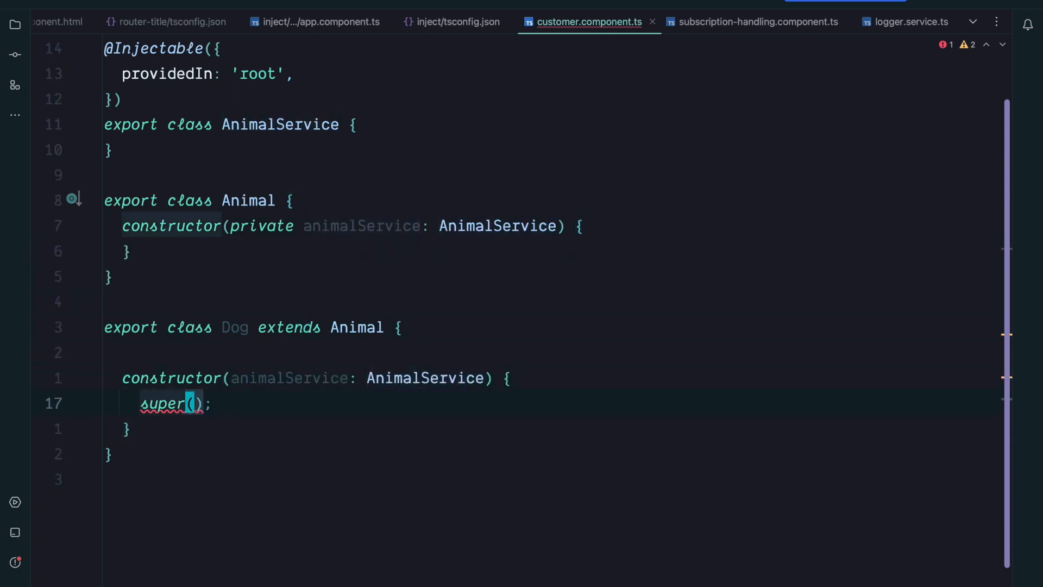
{"action": "type", "text": "animalService"}
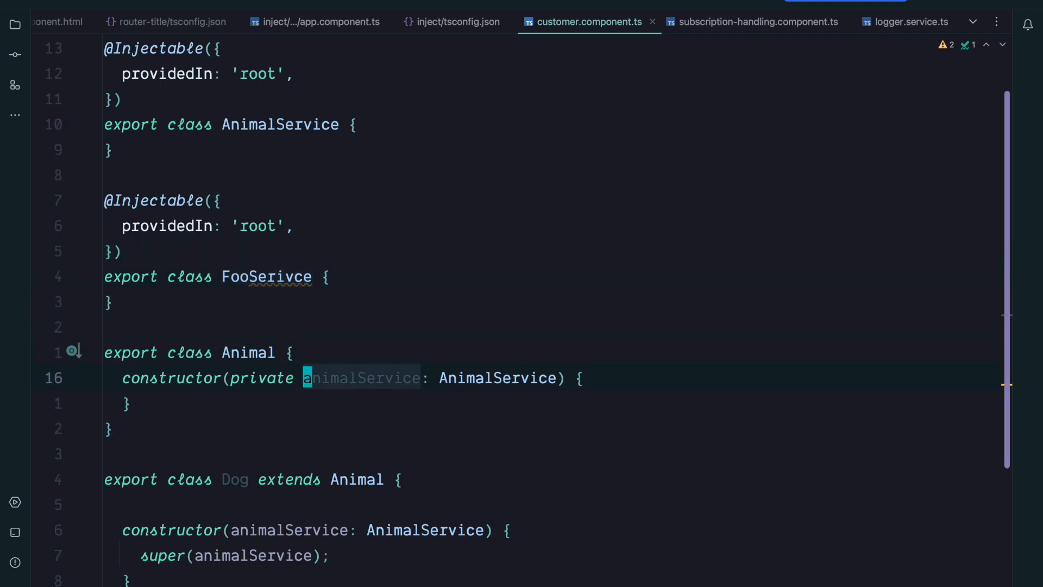
Append ', private foo: FooSerivce' to Animal's constructor parameters.
{"action": "type", "text": ", private foo:"}
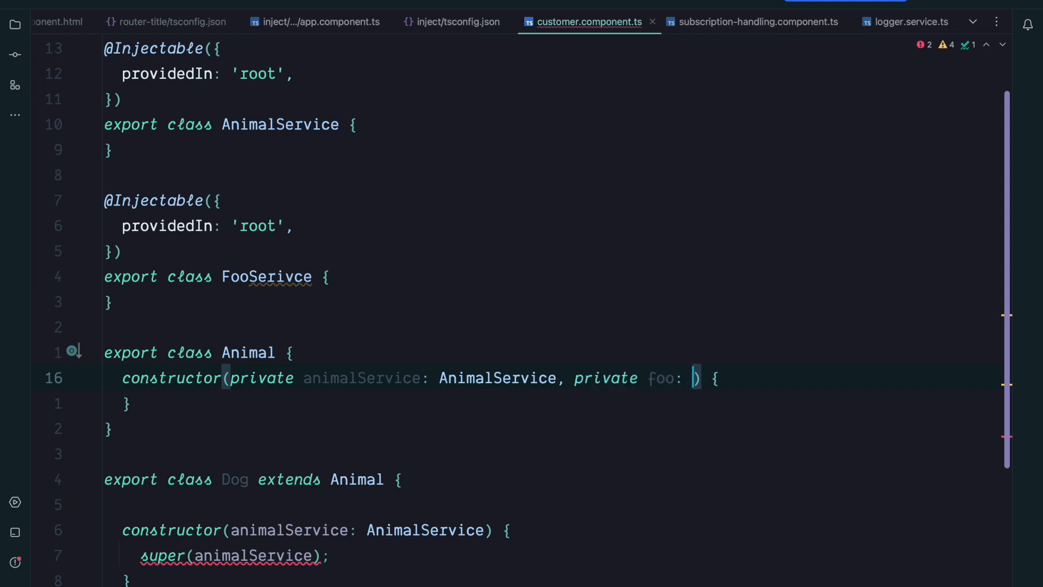
{"action": "type", "text": "FooSerivce"}
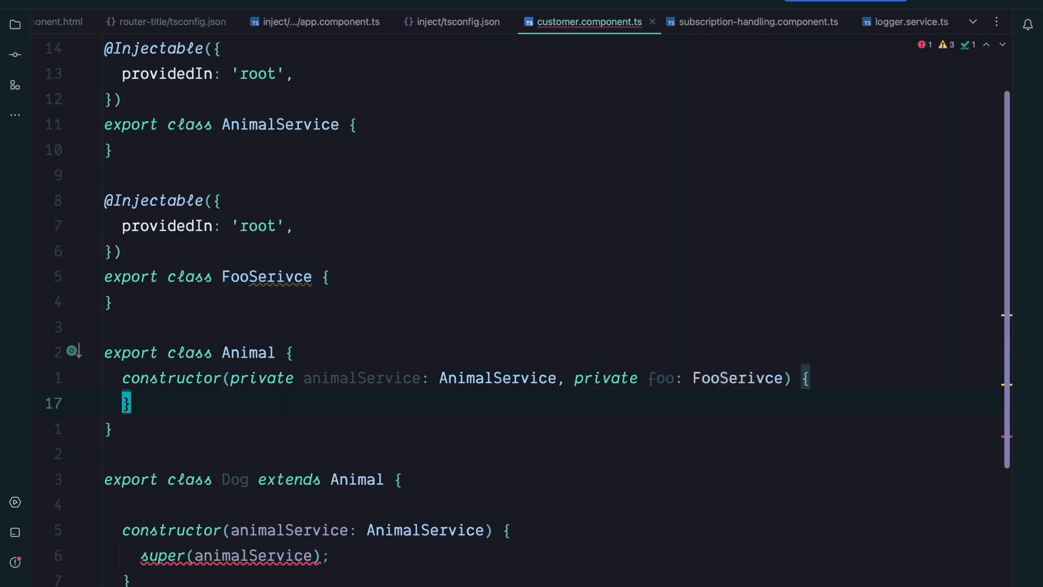
{"action": "scroll", "scroll_direction": "down", "scroll_amount": 3}
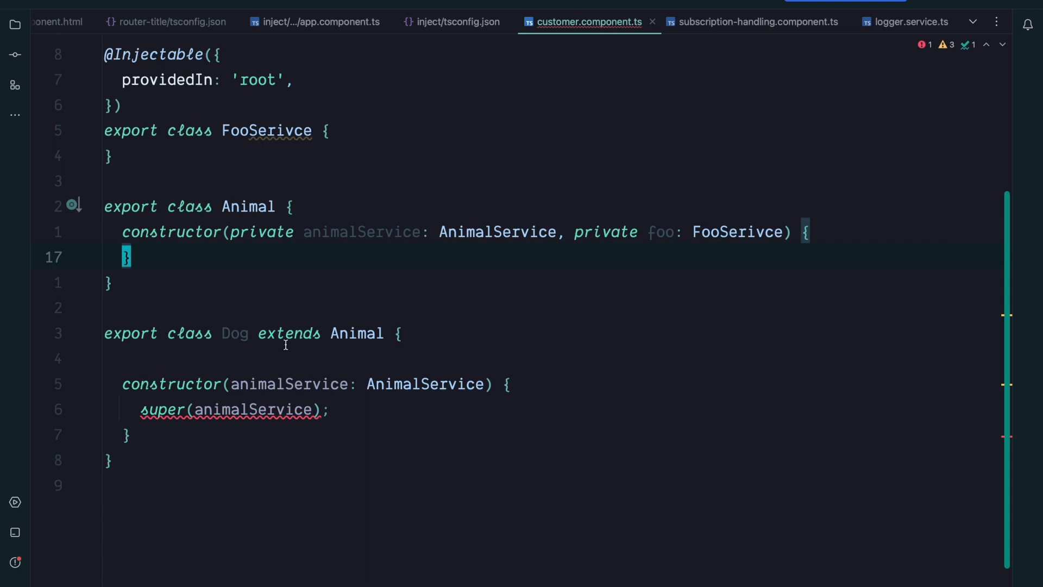